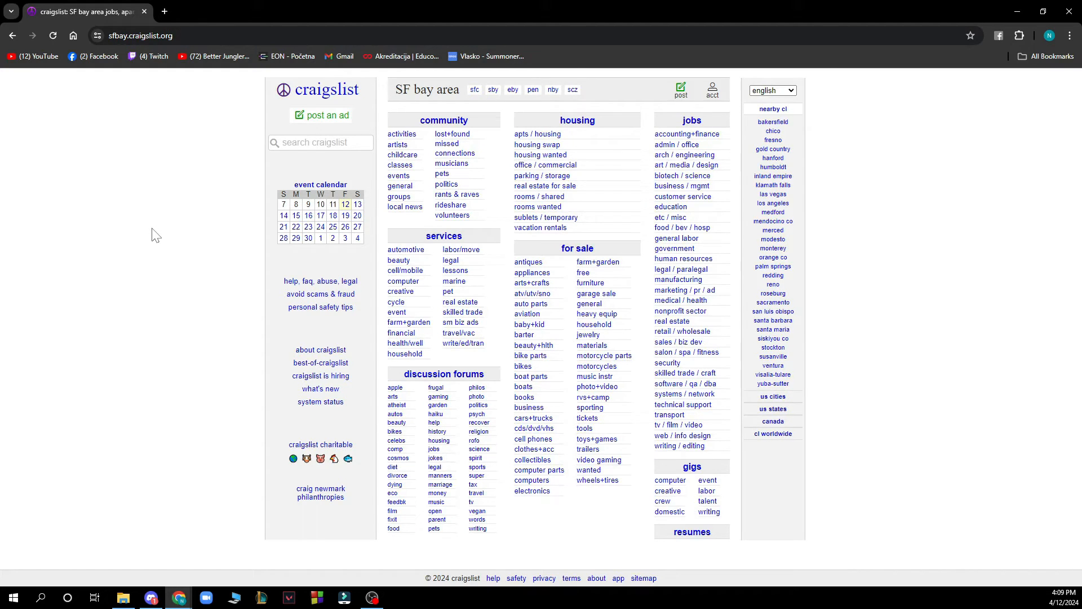
mouse_move(379, 8)
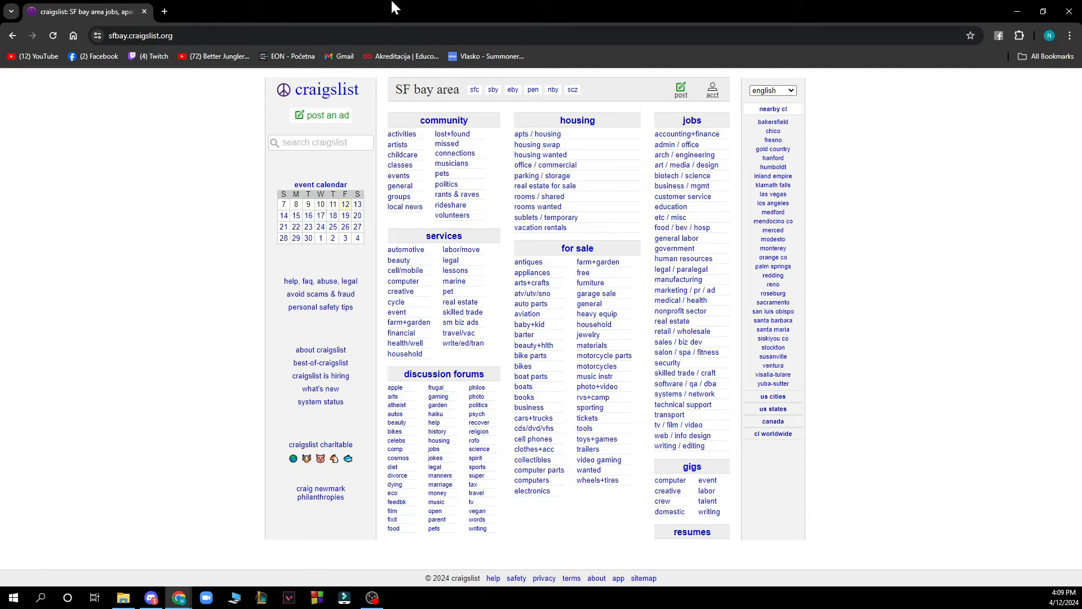
mouse_move(519, 93)
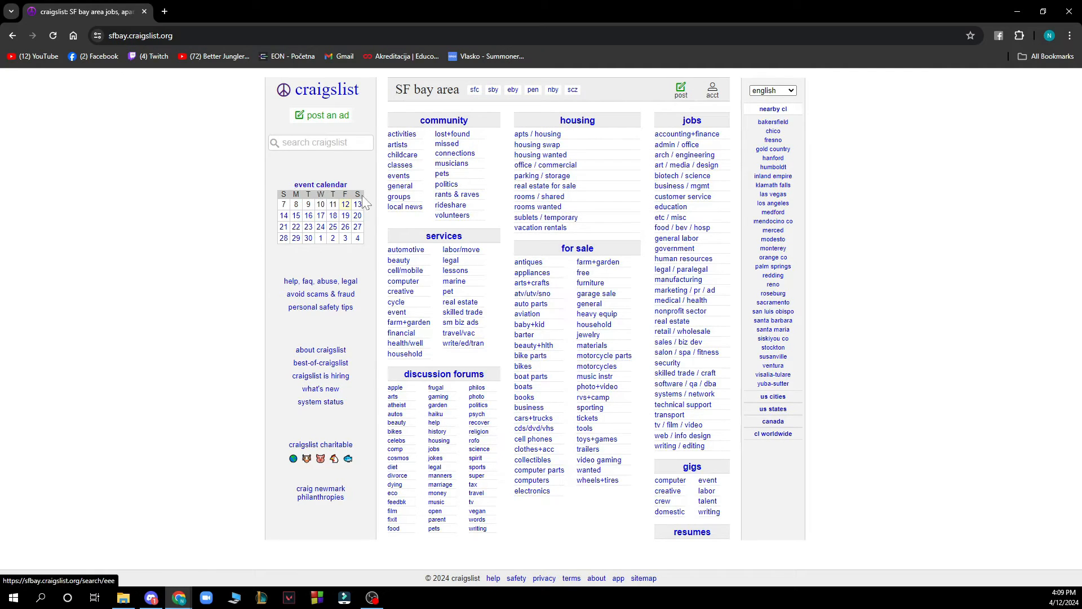
mouse_move(320, 349)
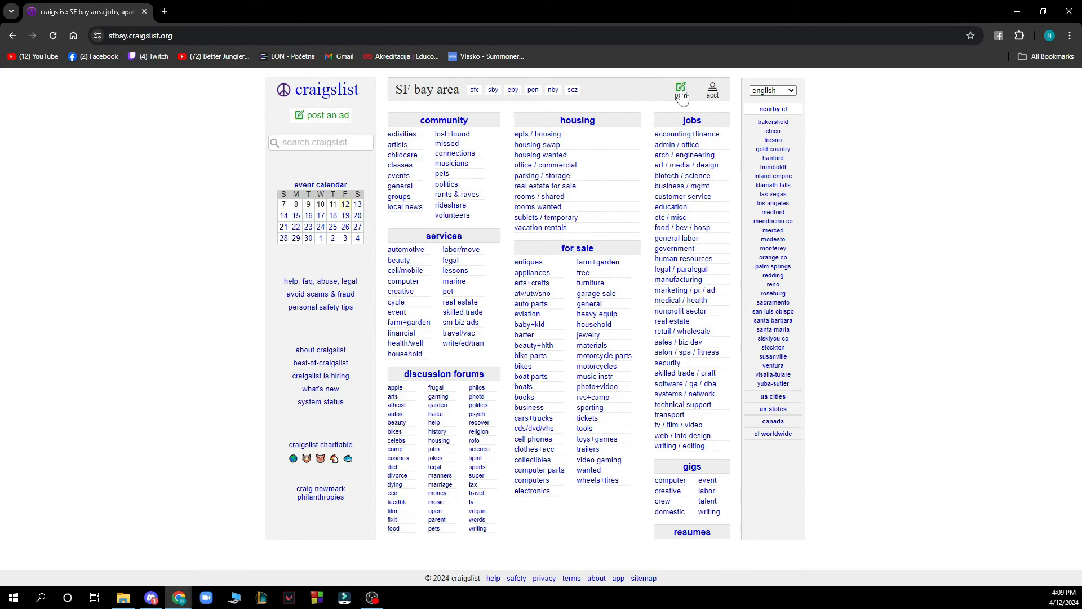
Open the Craigslist account home page showing no postings, drafts, searches and settings.
left_click(680, 88)
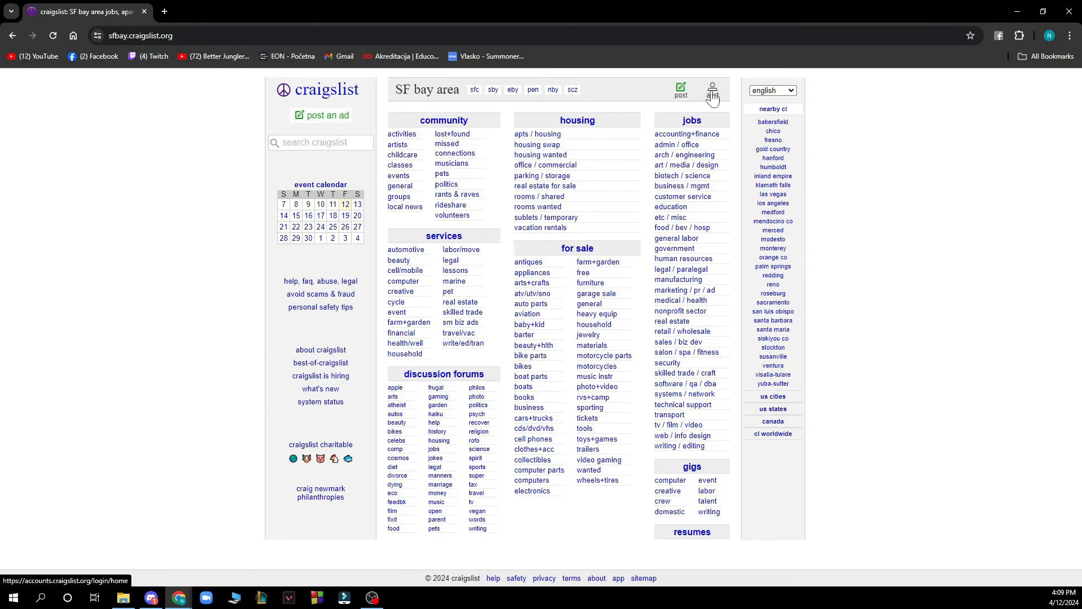
left_click(712, 90)
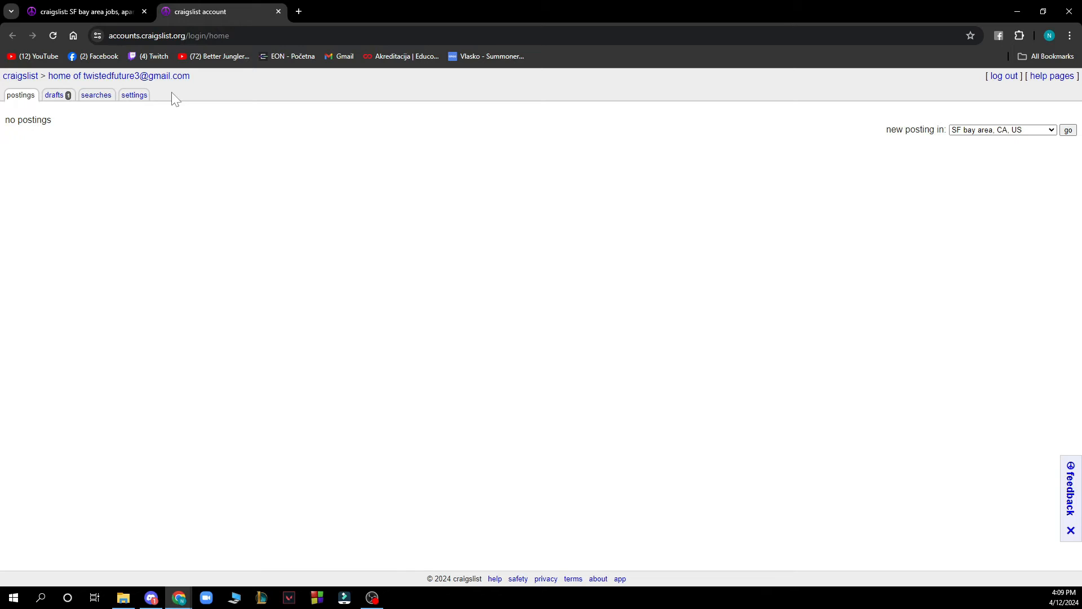